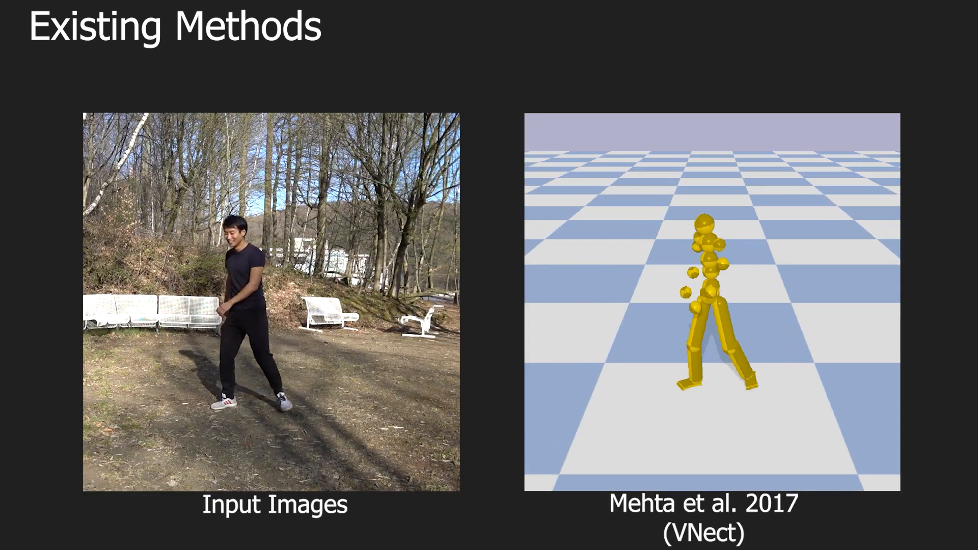
pyautogui.press('Right')
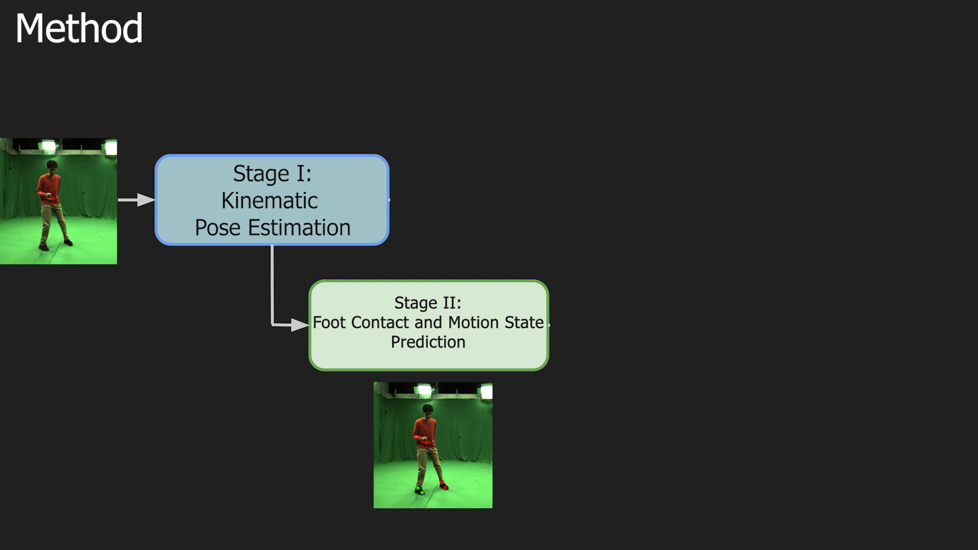
pyautogui.press('Right')
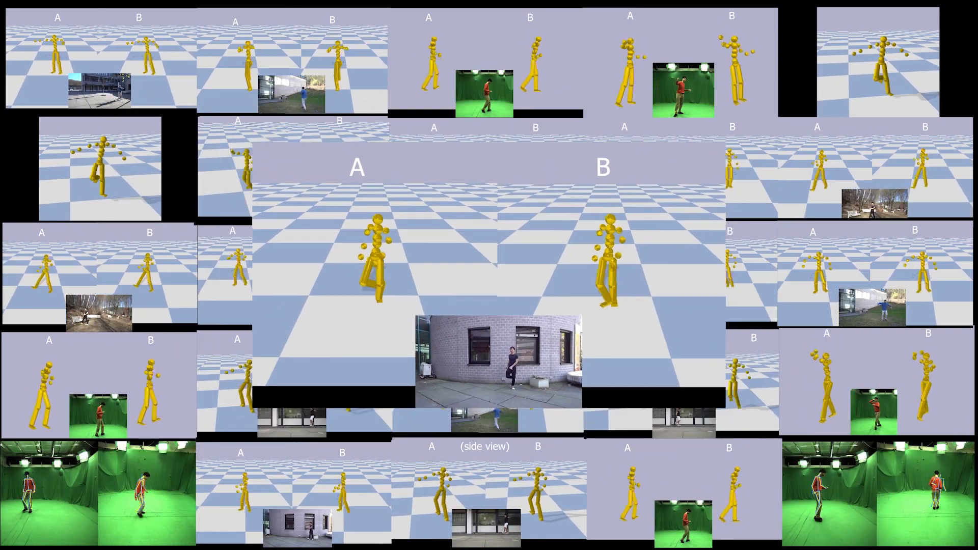
pyautogui.press('Right')
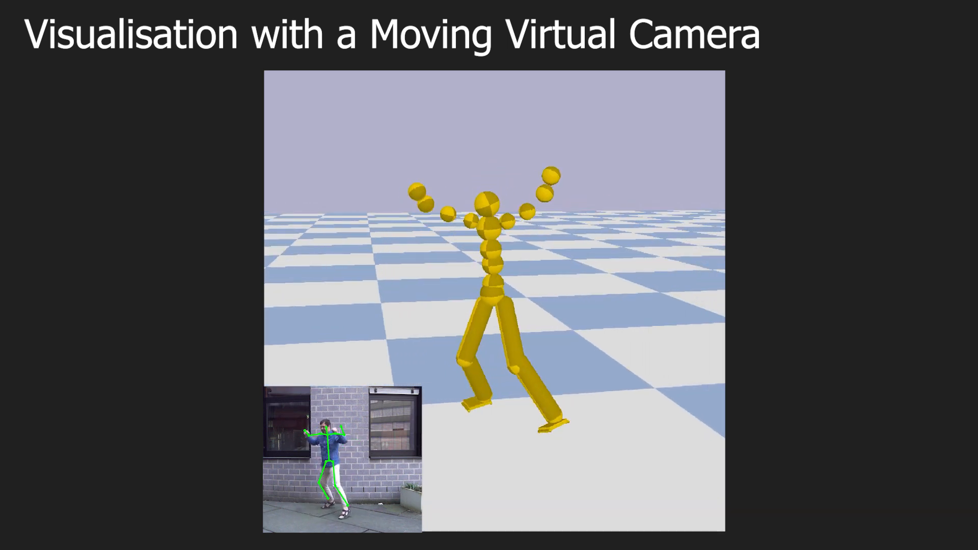